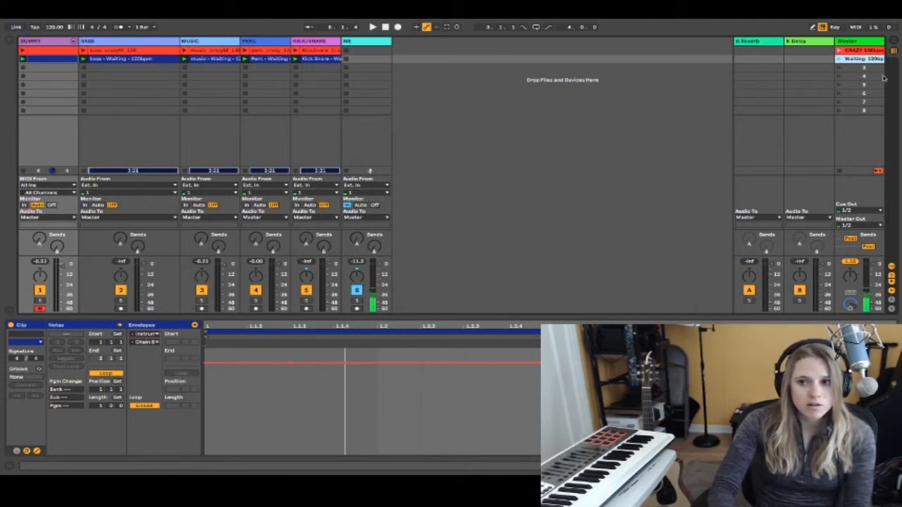
Open the Waiting 120bpm scene's context menu to replace it with CRAZY 136bpm clips.
{"action": "right_click", "coordinate": [863, 58]}
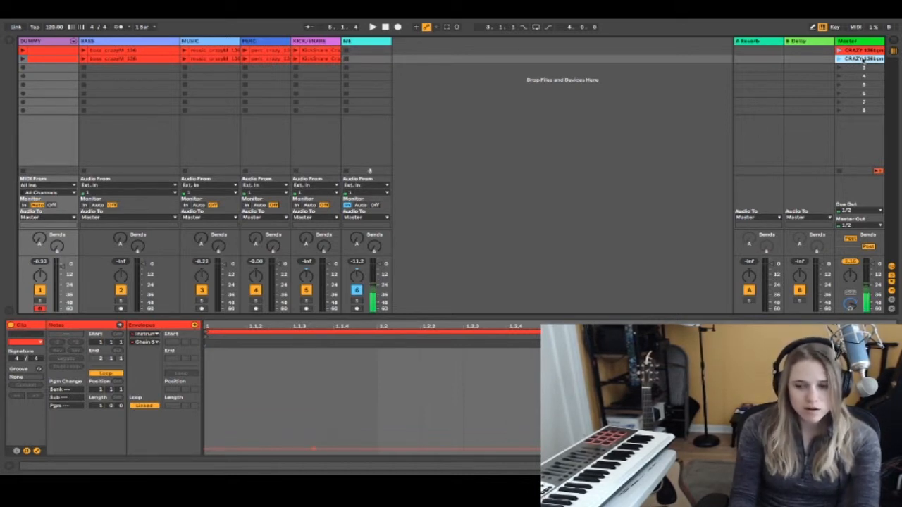
Duplicate the CRAZY 136bpm scene into a third row and inspect its dummy clip.
{"action": "right_click", "coordinate": [860, 59]}
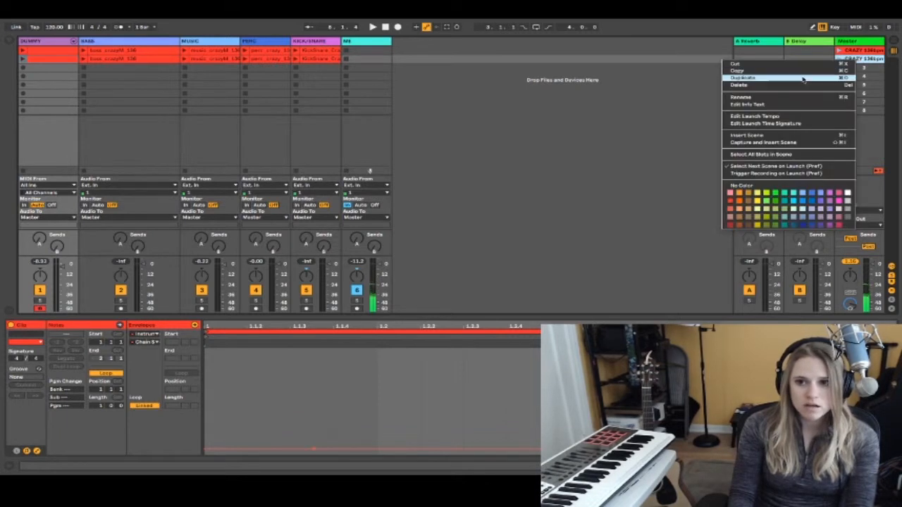
{"action": "left_click", "coordinate": [743, 78]}
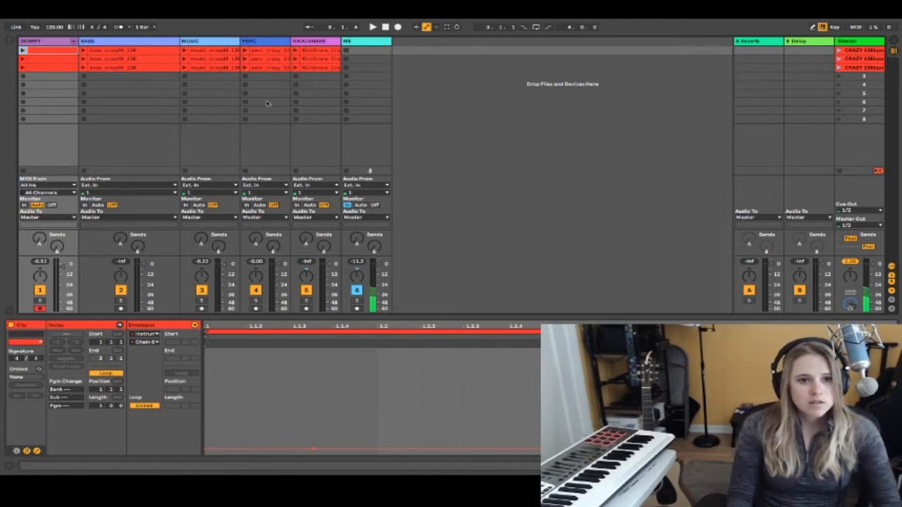
{"action": "left_click", "coordinate": [49, 68]}
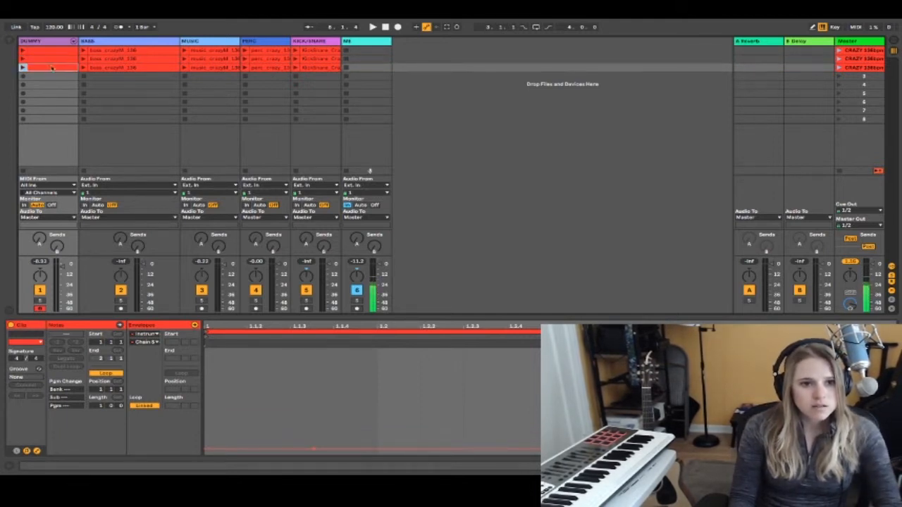
{"action": "left_click", "coordinate": [43, 57]}
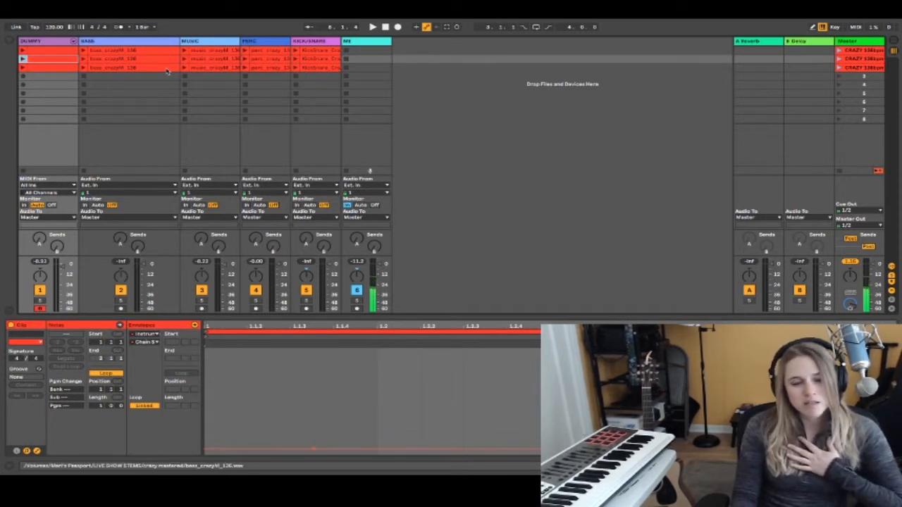
{"action": "left_click", "coordinate": [126, 58]}
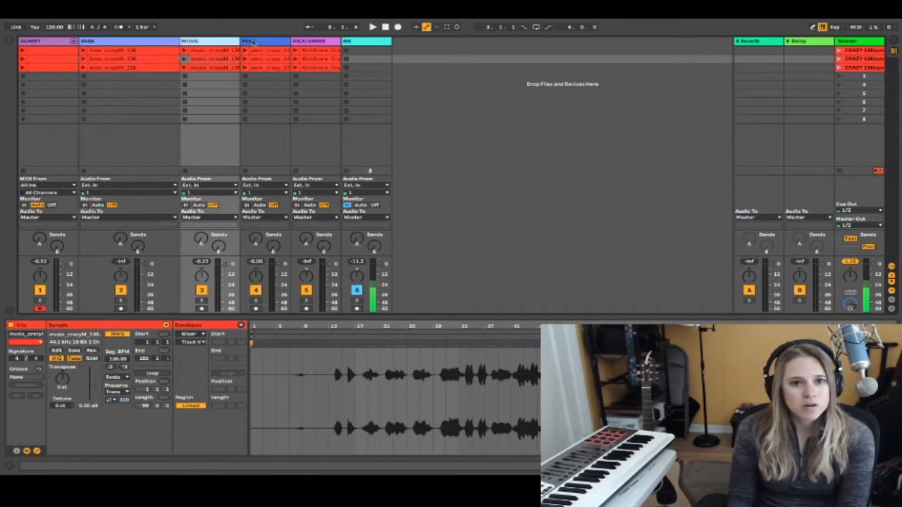
Start scene 2's bass and Kick/Snare clips at bar 33.1.1, then launch scene 2.
{"action": "left_click", "coordinate": [126, 40]}
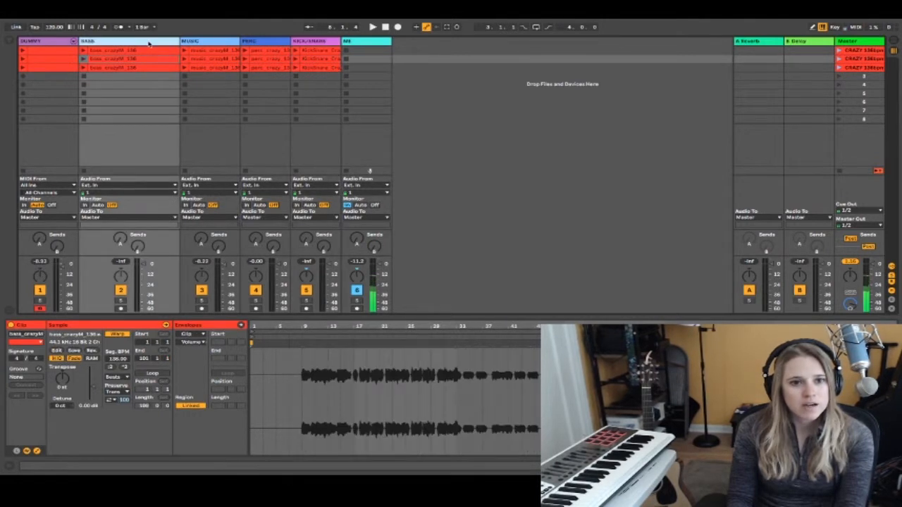
{"action": "left_click", "coordinate": [315, 40]}
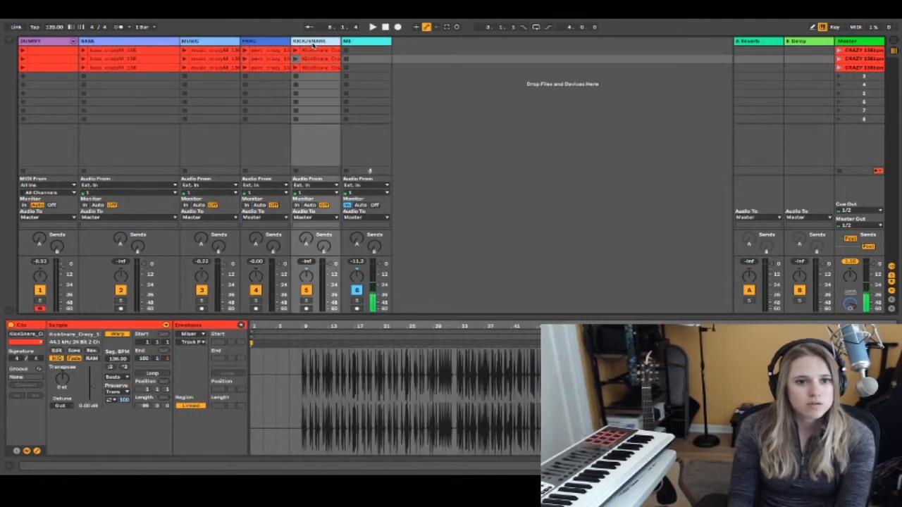
{"action": "left_click", "coordinate": [112, 59]}
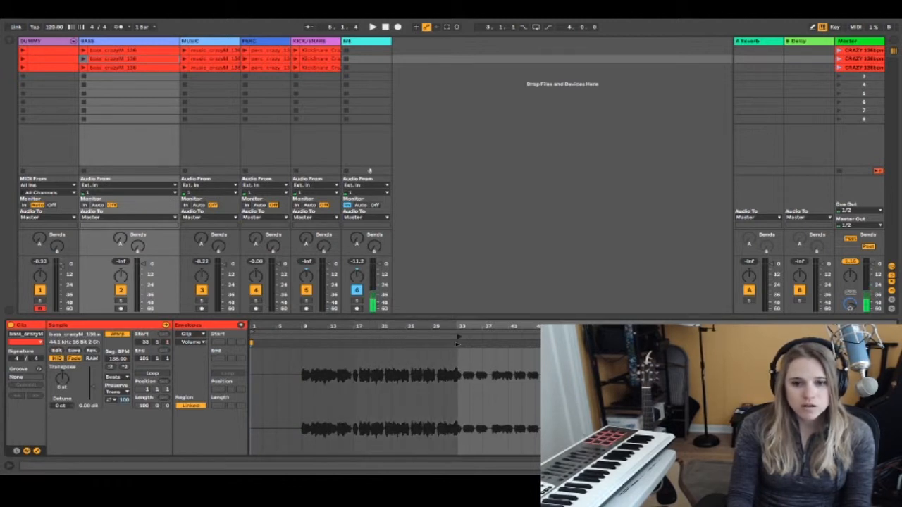
{"action": "left_click", "coordinate": [215, 58]}
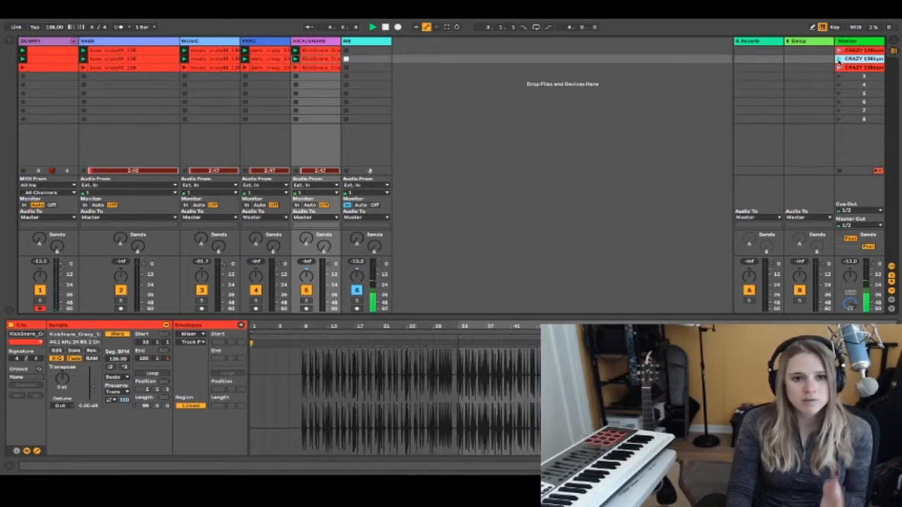
{"action": "left_click", "coordinate": [372, 26]}
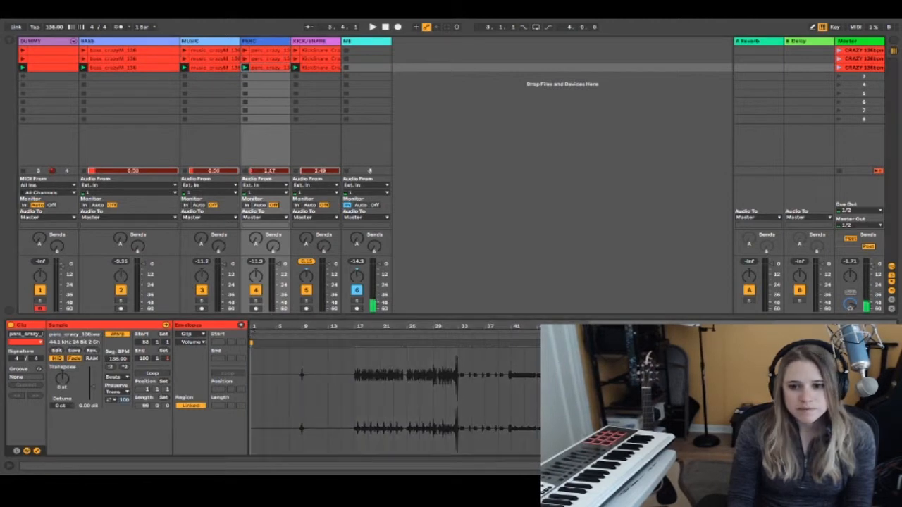
Start scene 3's PERC clip at bar 65.1.1 and launch scene 2.
{"action": "left_click", "coordinate": [317, 68]}
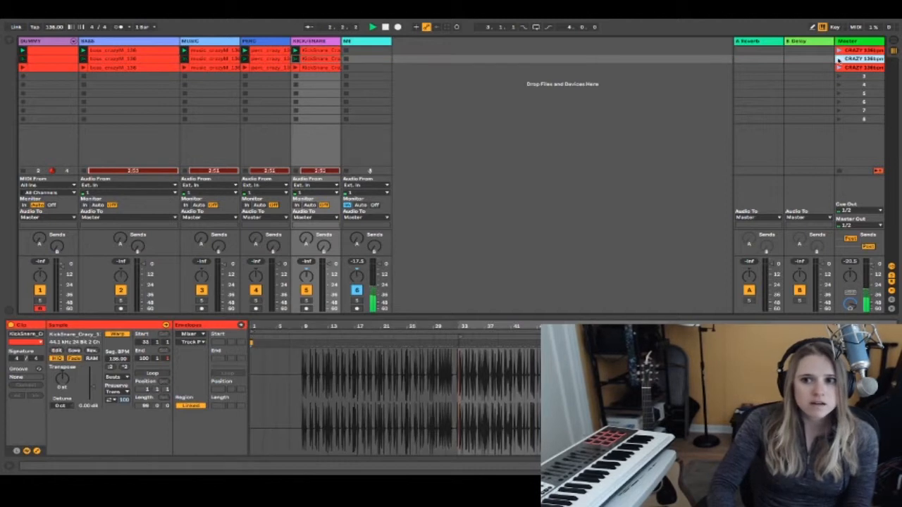
{"action": "left_click", "coordinate": [373, 27]}
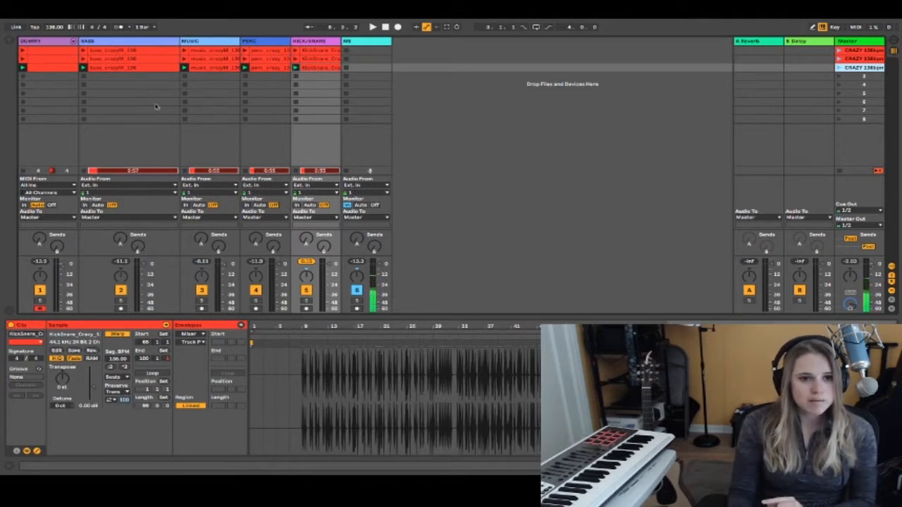
Set scene 3's KICK/SNARE clip Sample Start to 65.1.1.
{"action": "left_click", "coordinate": [305, 64]}
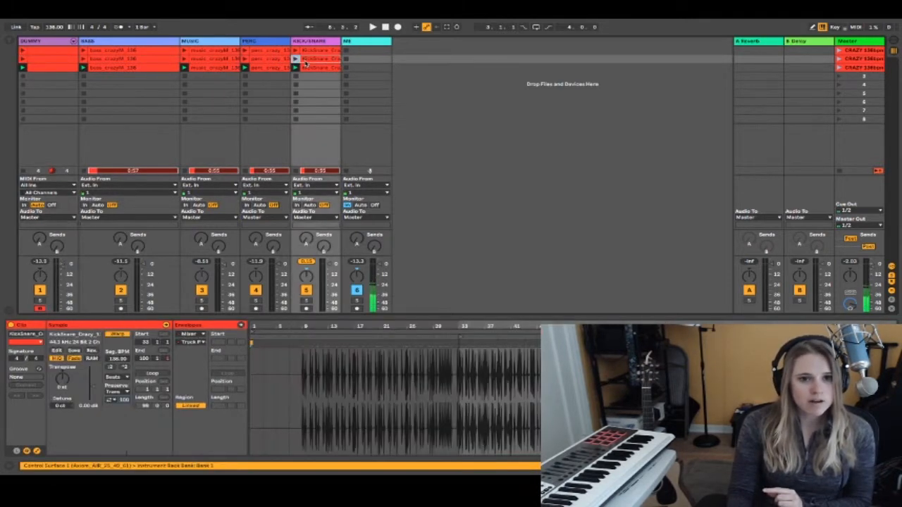
{"action": "left_click", "coordinate": [48, 61]}
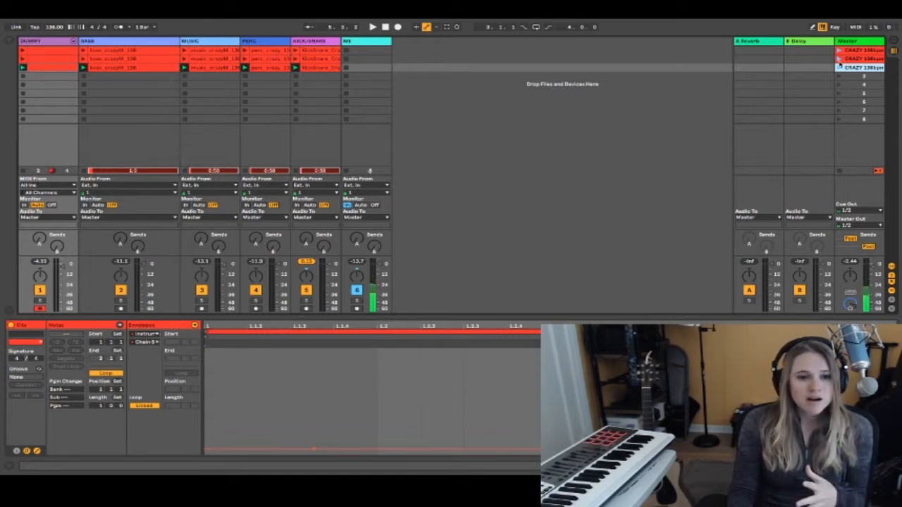
Show scene 3's DUMMY MIDI clip in the Clip View.
{"action": "left_click", "coordinate": [22, 50]}
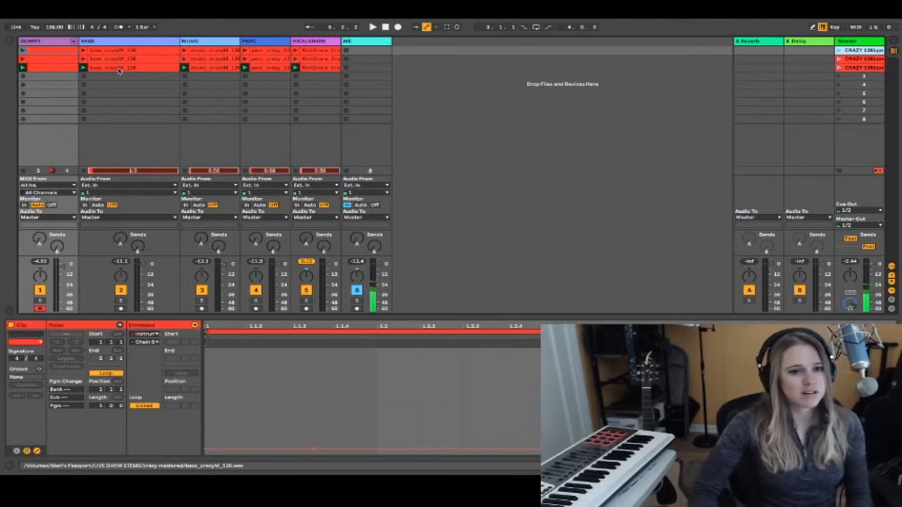
Give scene 2's bass clip a 32-bar follow action time and browse the action choices.
{"action": "left_click", "coordinate": [113, 50]}
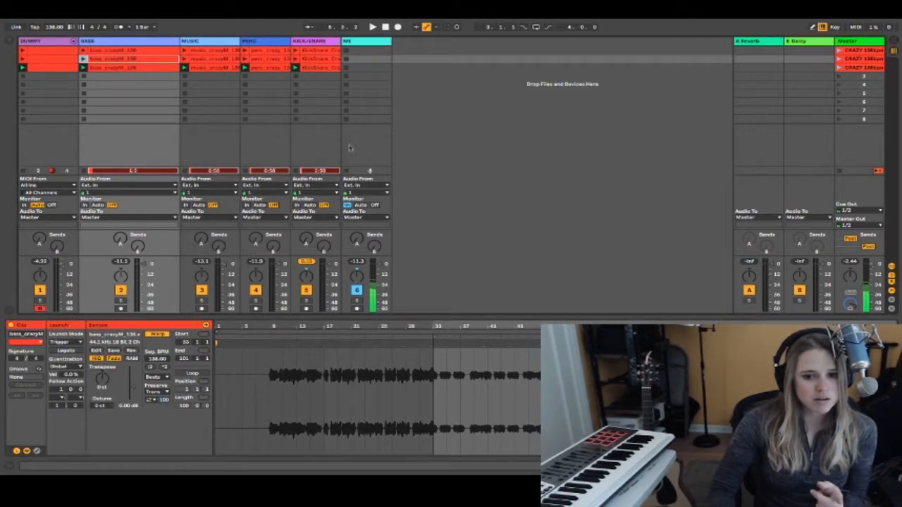
{"action": "left_click", "coordinate": [130, 51]}
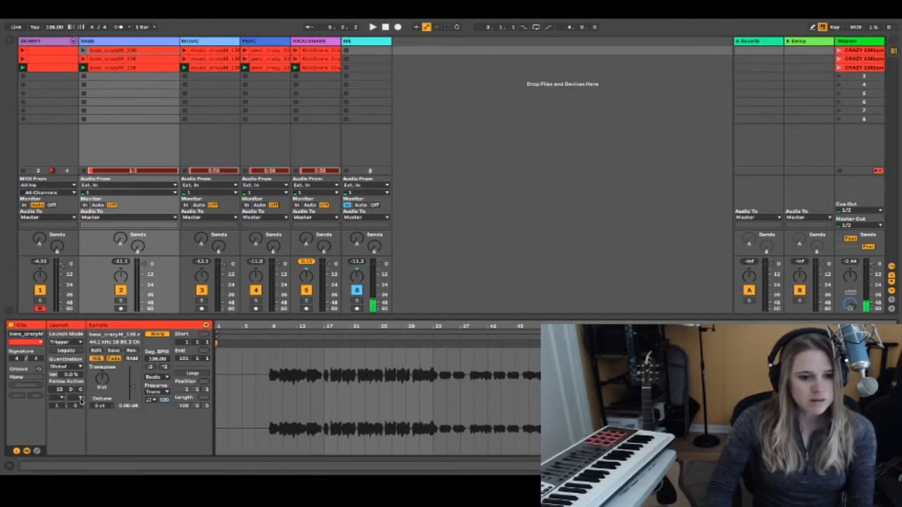
{"action": "left_click", "coordinate": [71, 399]}
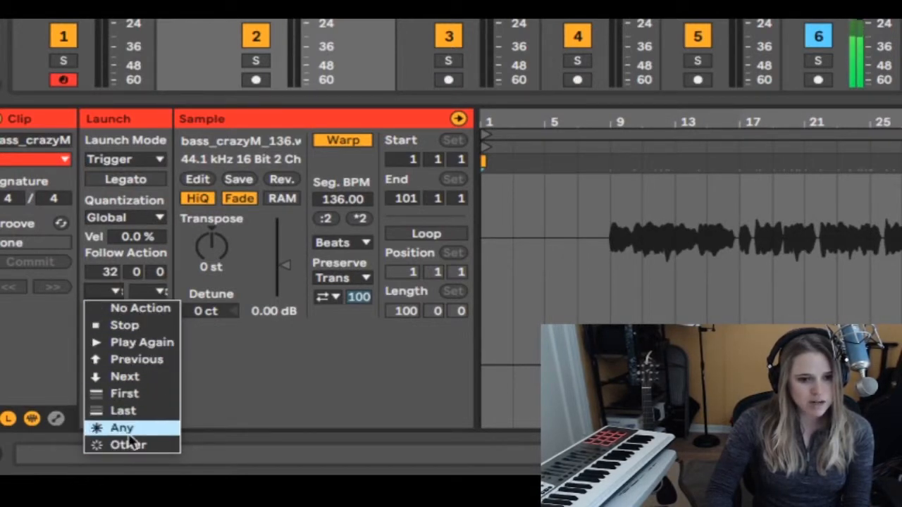
{"action": "mouse_move", "coordinate": [136, 359]}
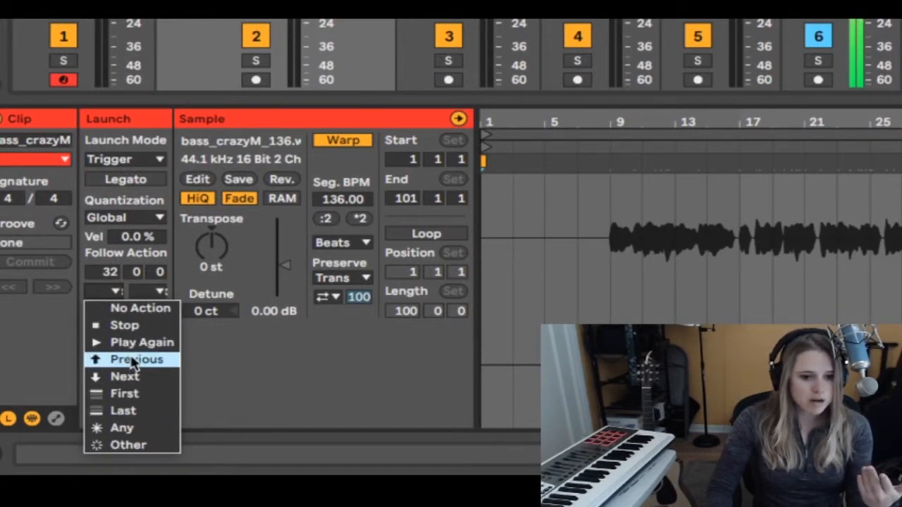
{"action": "mouse_move", "coordinate": [125, 394]}
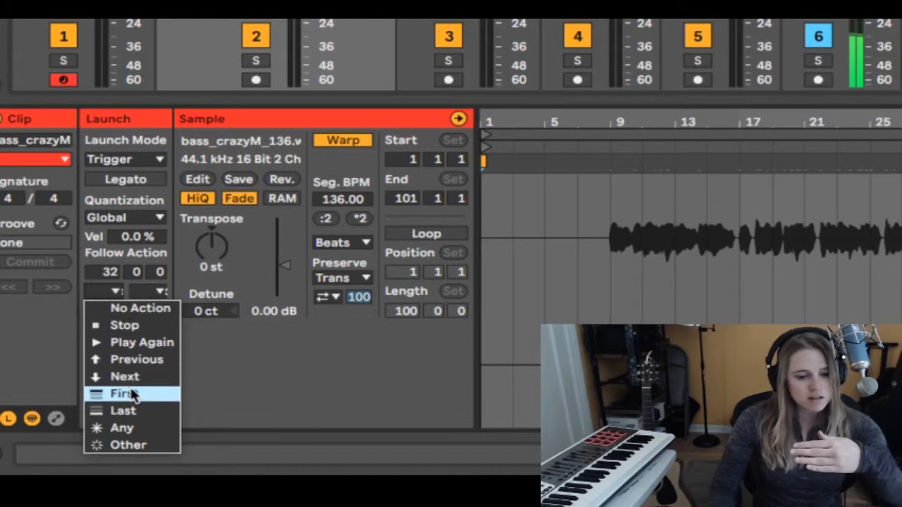
{"action": "mouse_move", "coordinate": [125, 411]}
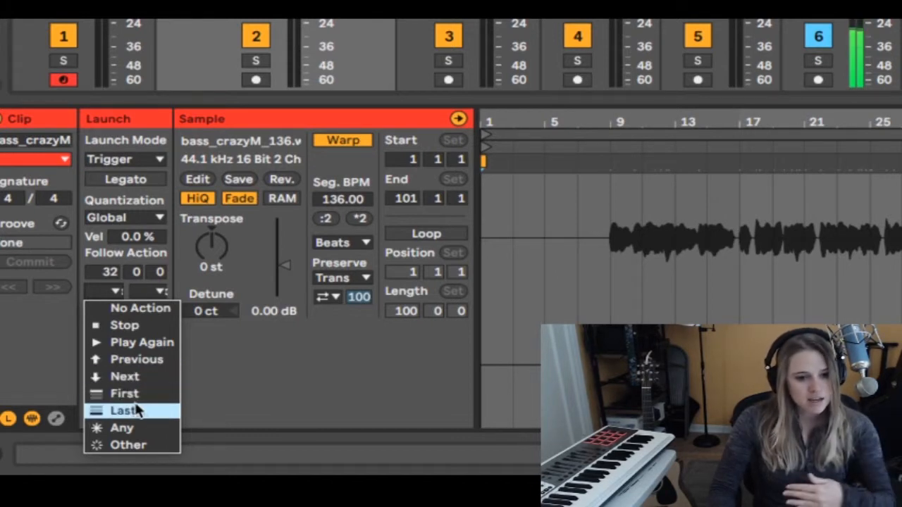
{"action": "mouse_move", "coordinate": [141, 325]}
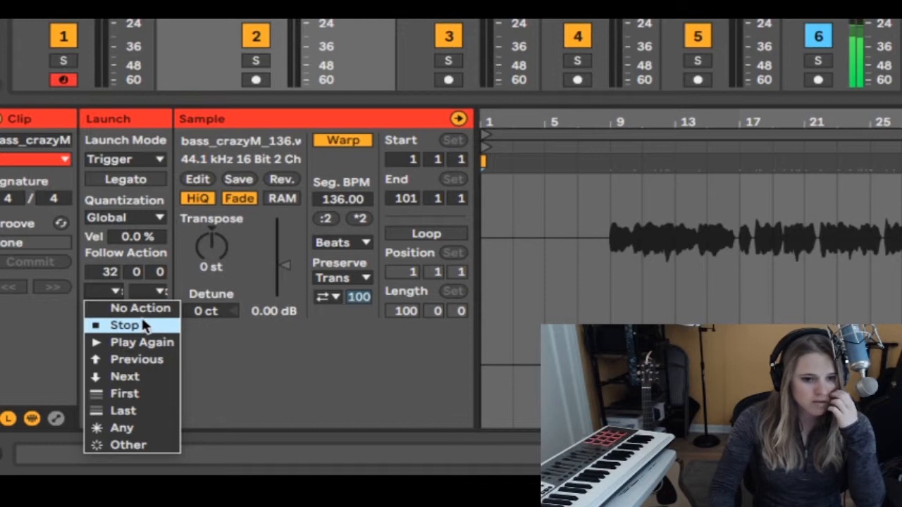
{"action": "mouse_move", "coordinate": [127, 376]}
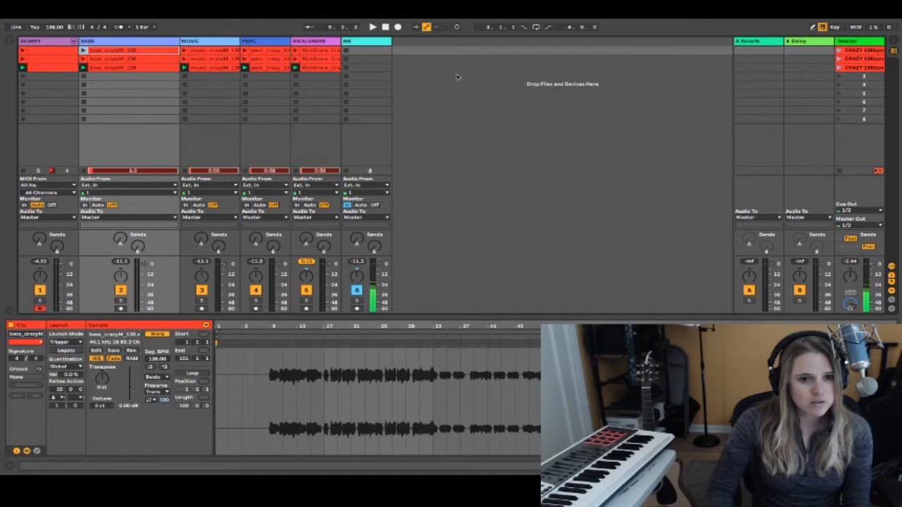
Review the follow action settings of the scene 1 music, perc and KickSnare clips.
{"action": "left_click", "coordinate": [211, 50]}
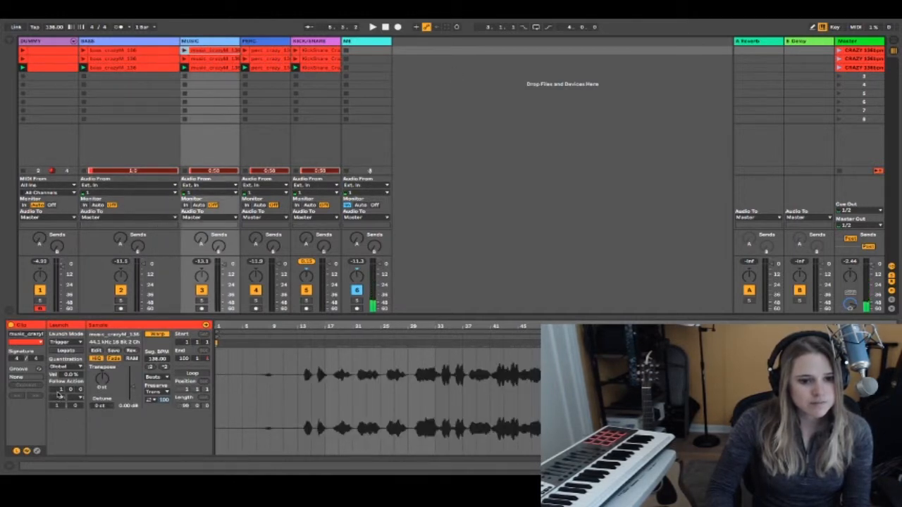
{"action": "left_click", "coordinate": [70, 398]}
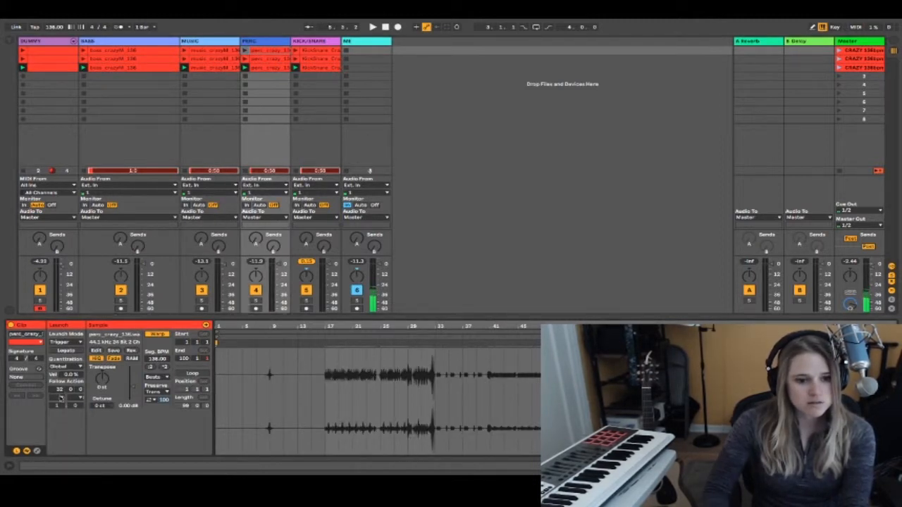
{"action": "left_click", "coordinate": [317, 50]}
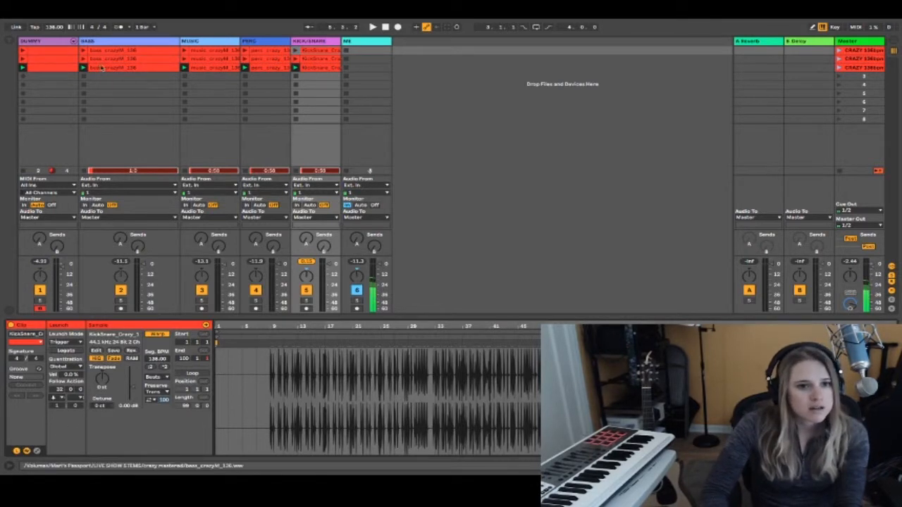
Set 32-bar Next follow actions on scene 2's bass and perc clips.
{"action": "left_click", "coordinate": [116, 67]}
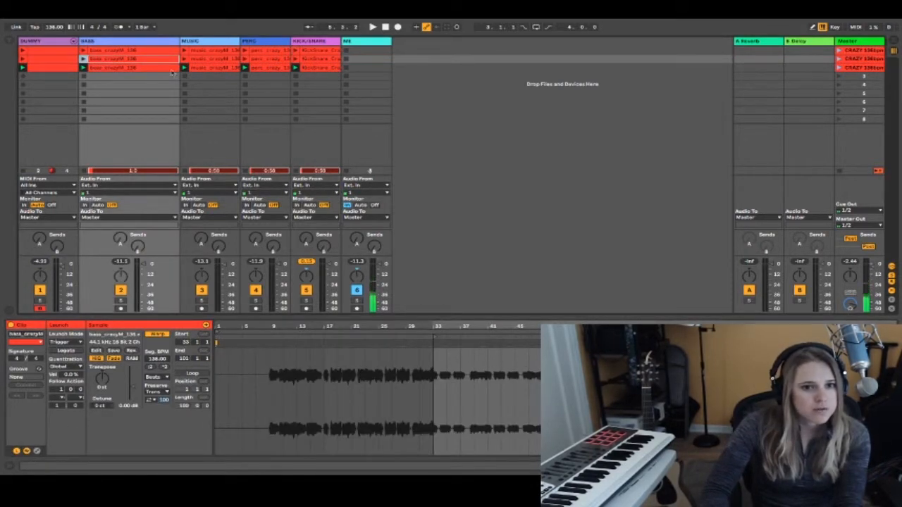
{"action": "left_click", "coordinate": [131, 67]}
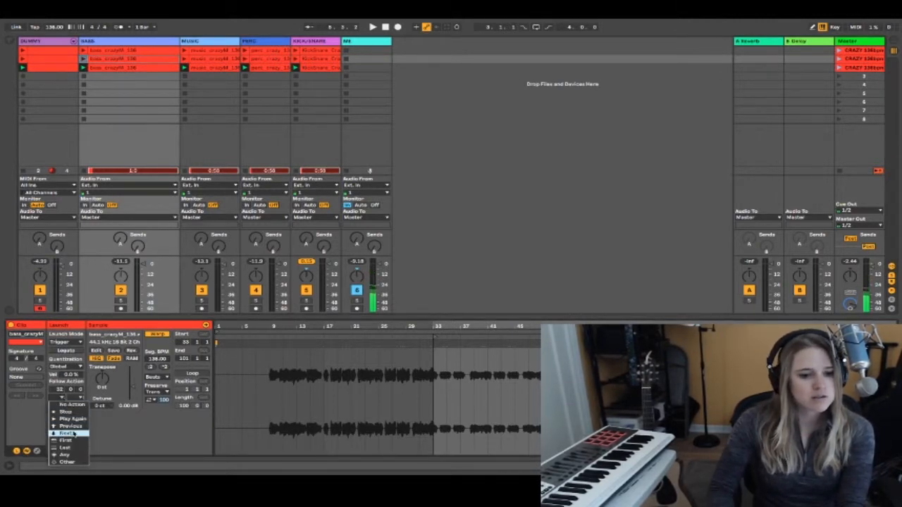
{"action": "left_click", "coordinate": [208, 59]}
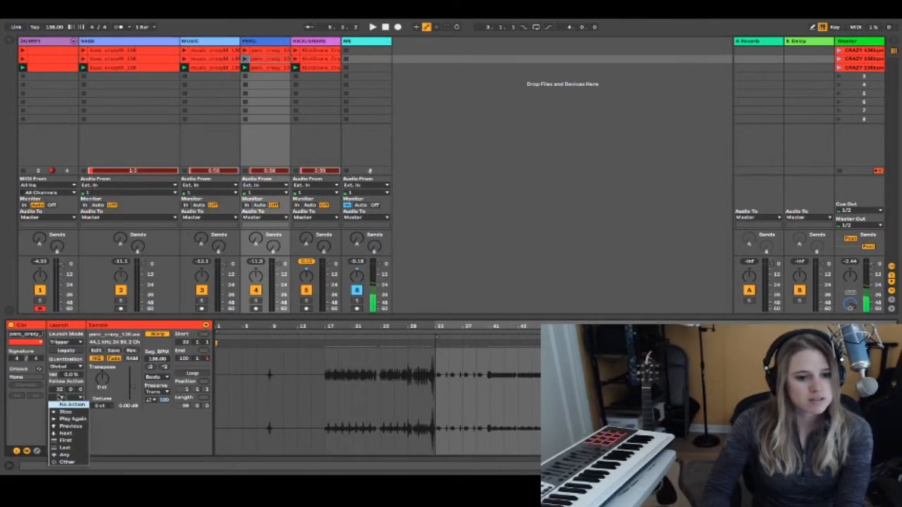
{"action": "left_click", "coordinate": [318, 59]}
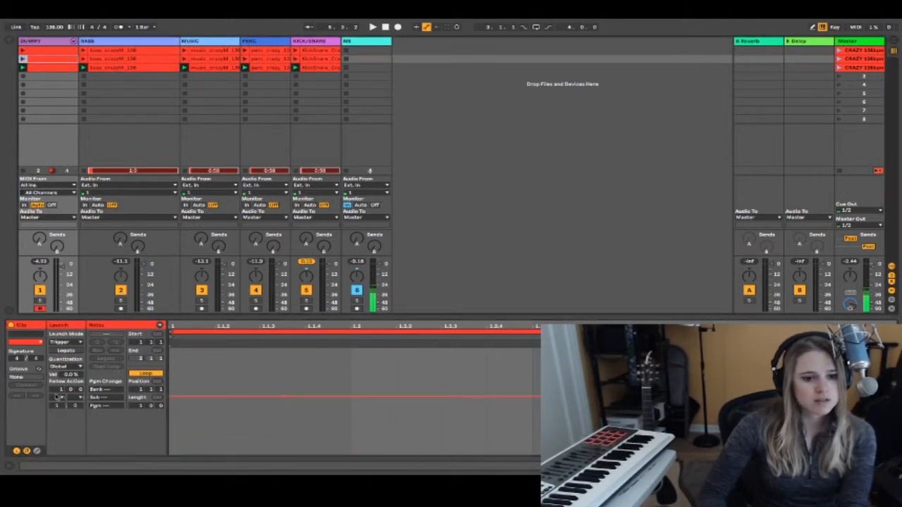
Set the dummy MIDI clip's follow action to Next after 32 bars.
{"action": "left_click", "coordinate": [67, 398]}
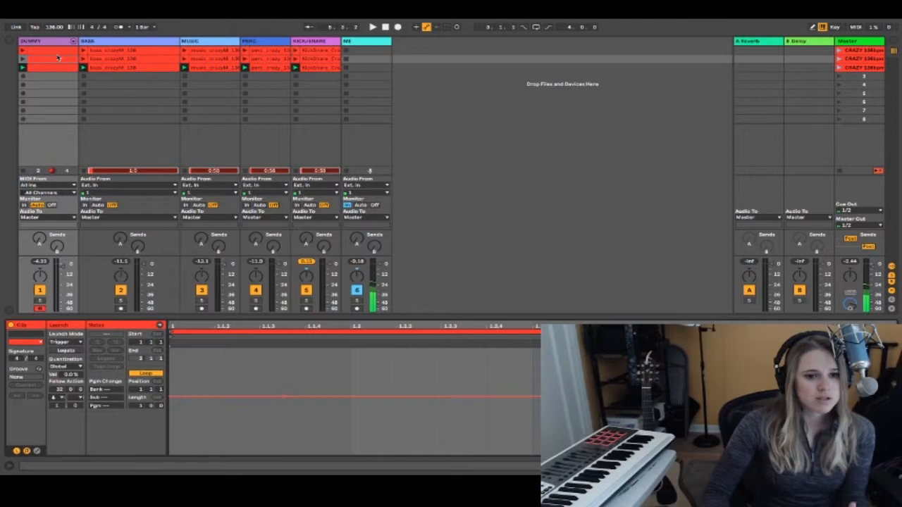
{"action": "mouse_move", "coordinate": [738, 162]}
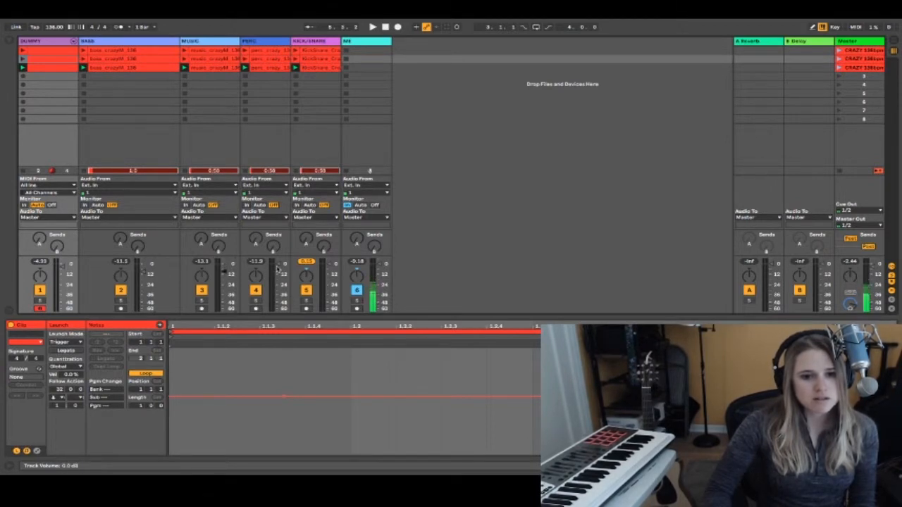
{"action": "mouse_move", "coordinate": [777, 119]}
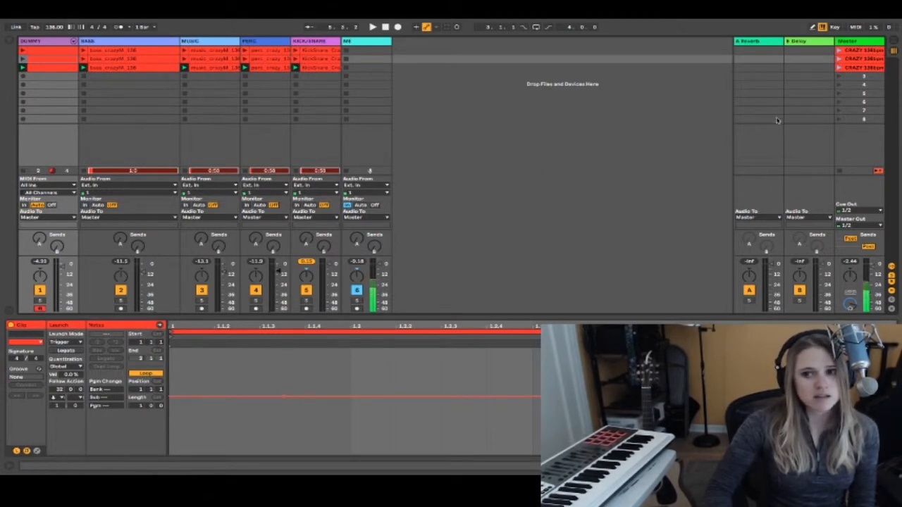